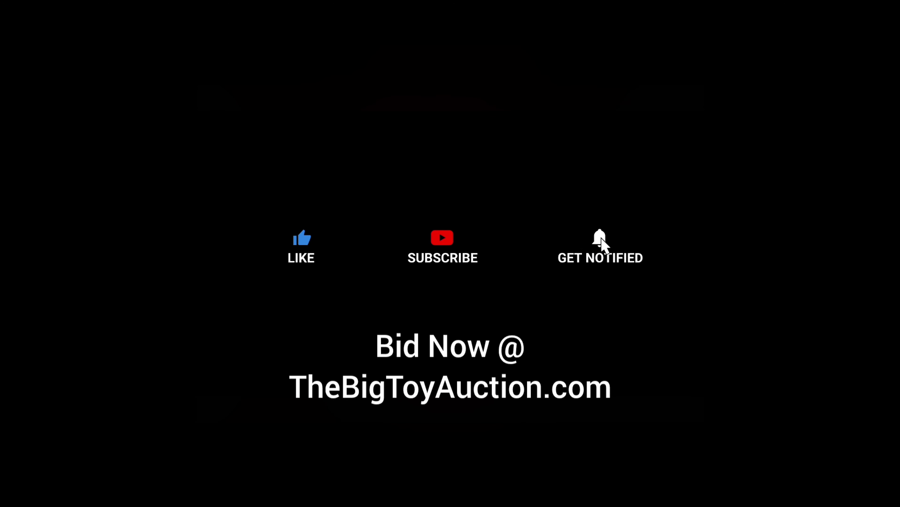
{"action": "left_click", "coordinate": [600, 238]}
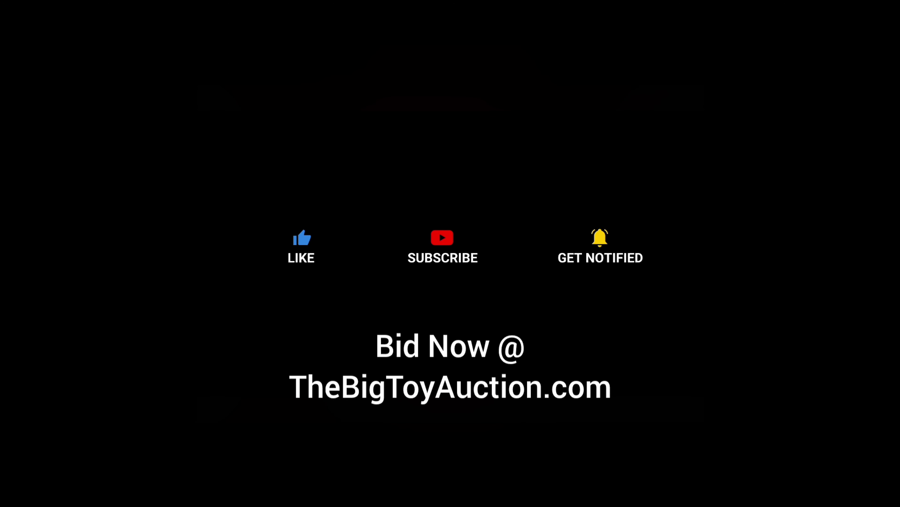